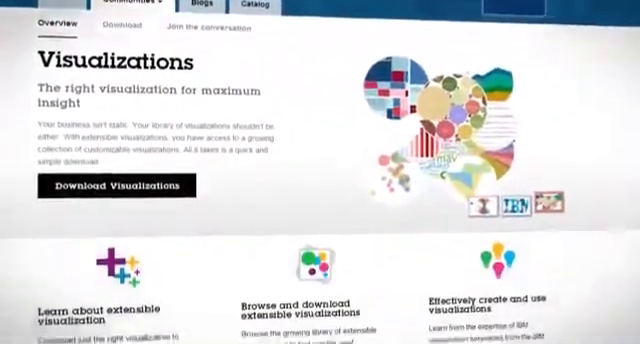
scroll(down, 3)
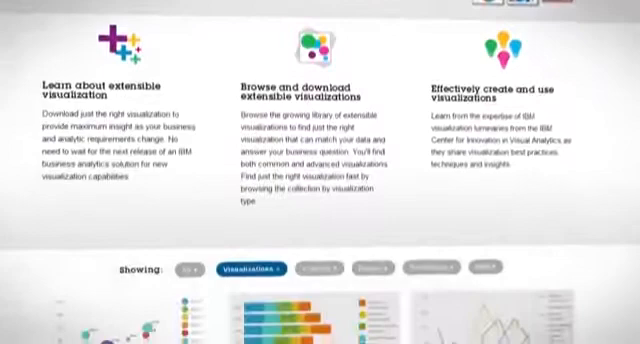